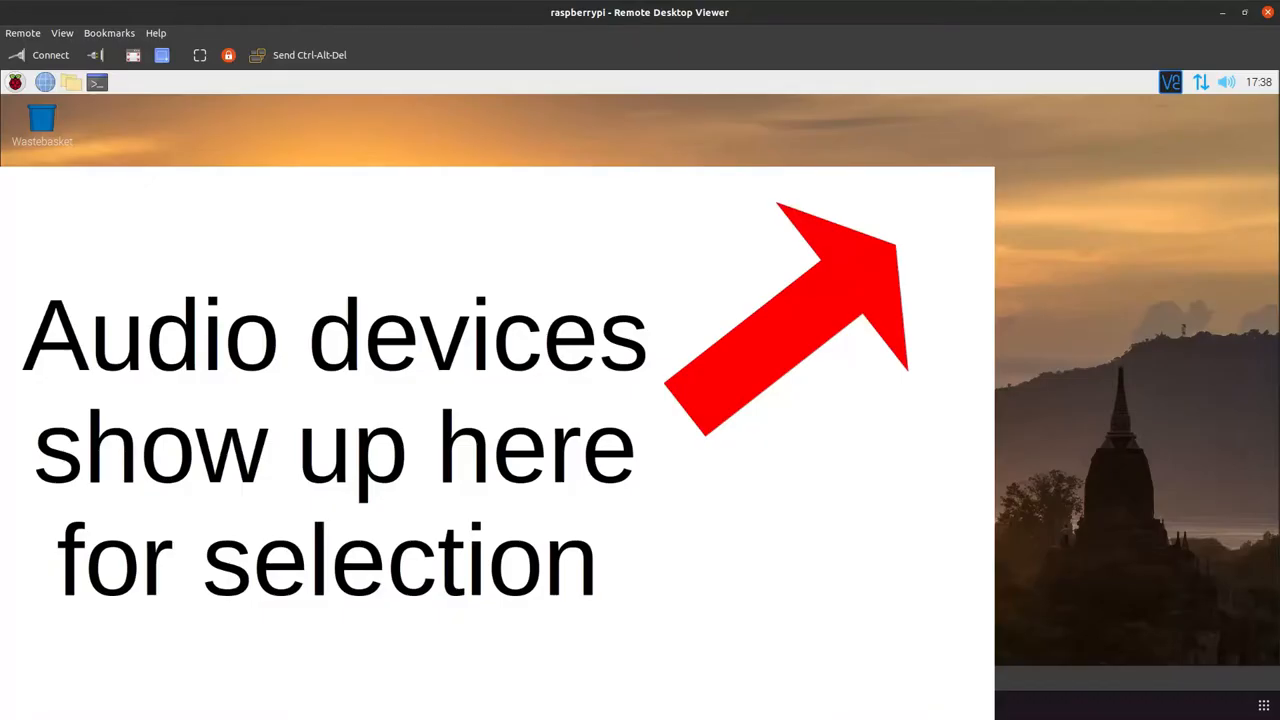
- Show the Pi's audio output devices (AV Jack, HDMI) from the taskbar volume icon
{"action": "left_click", "coordinate": [1228, 80]}
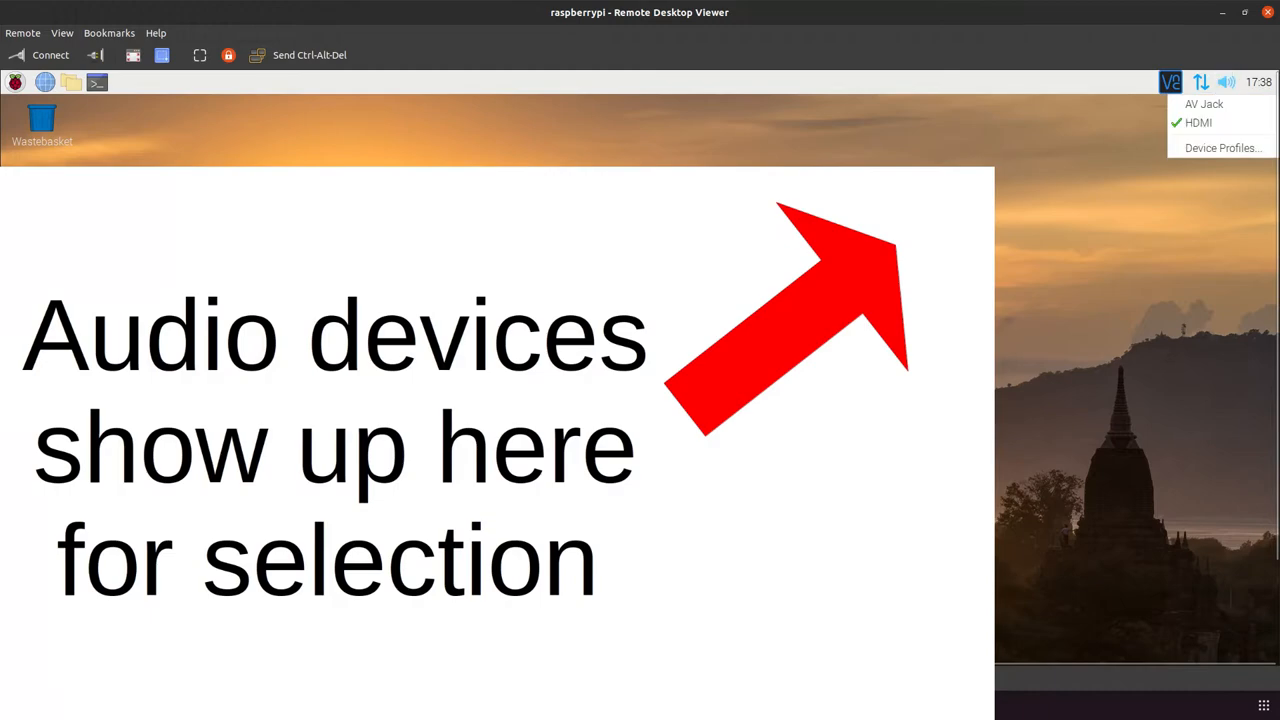
{"action": "left_click", "coordinate": [1228, 80]}
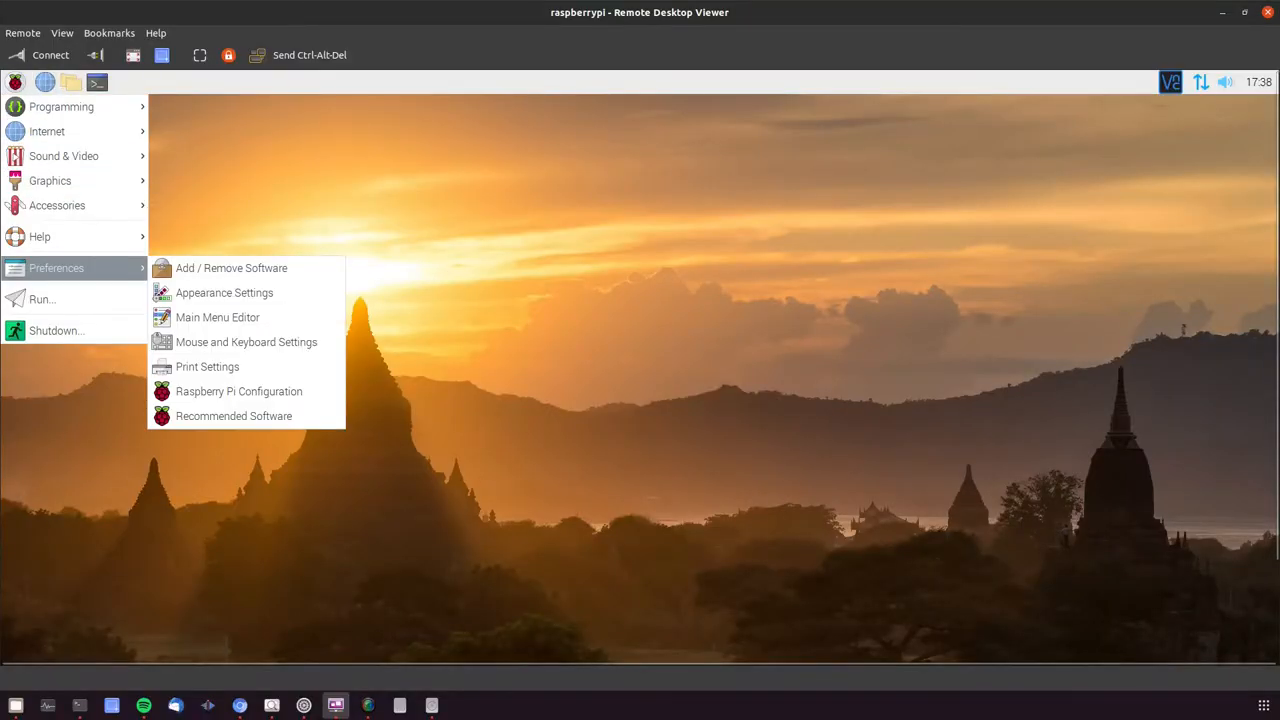
- Reveal the Preferences applications list, including Print Settings, from the Raspberry Pi menu
{"action": "left_click", "coordinate": [208, 366]}
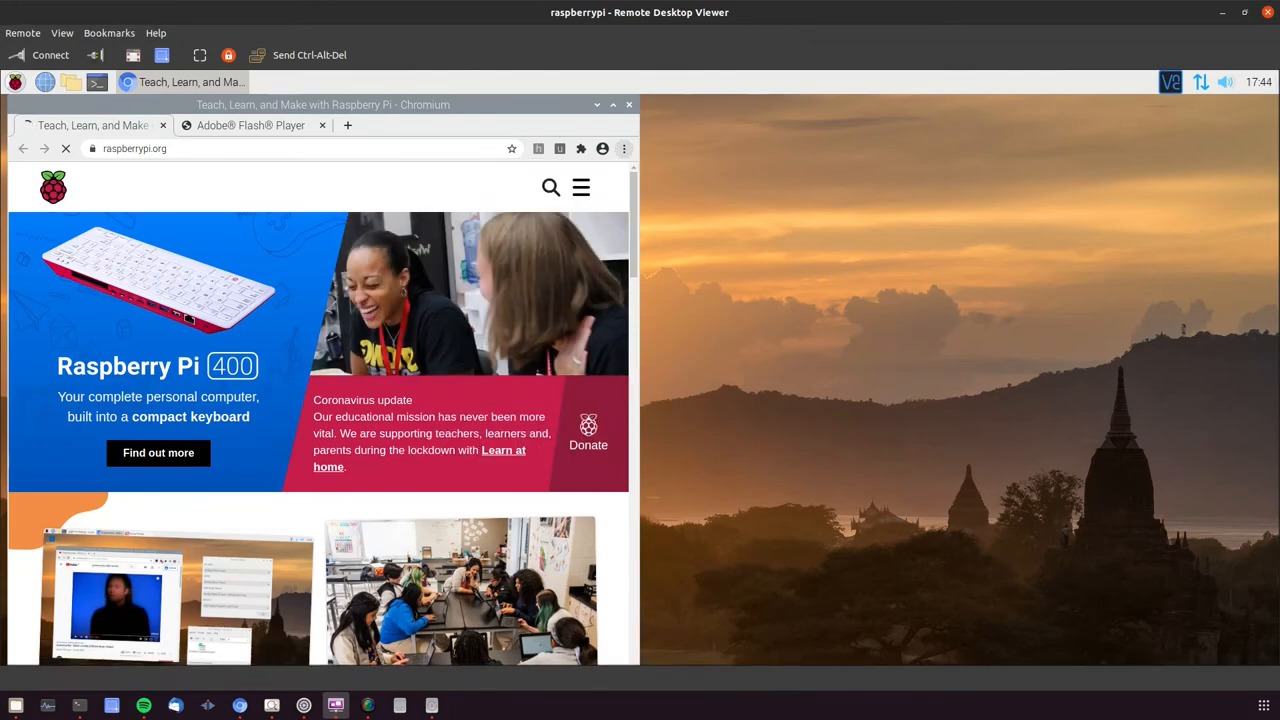
- Bring up Chromium's Print dialog for the raspberrypi.org page with Ctrl+P
{"action": "key", "text": "ctrl+p"}
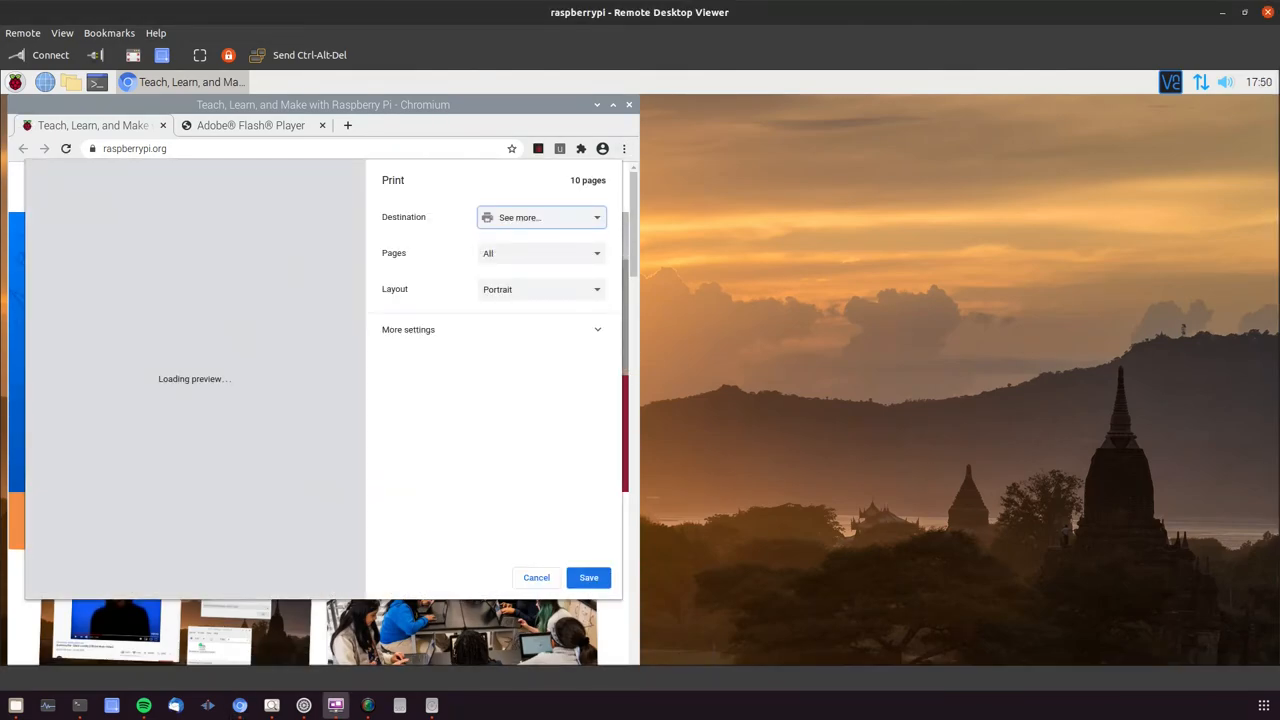